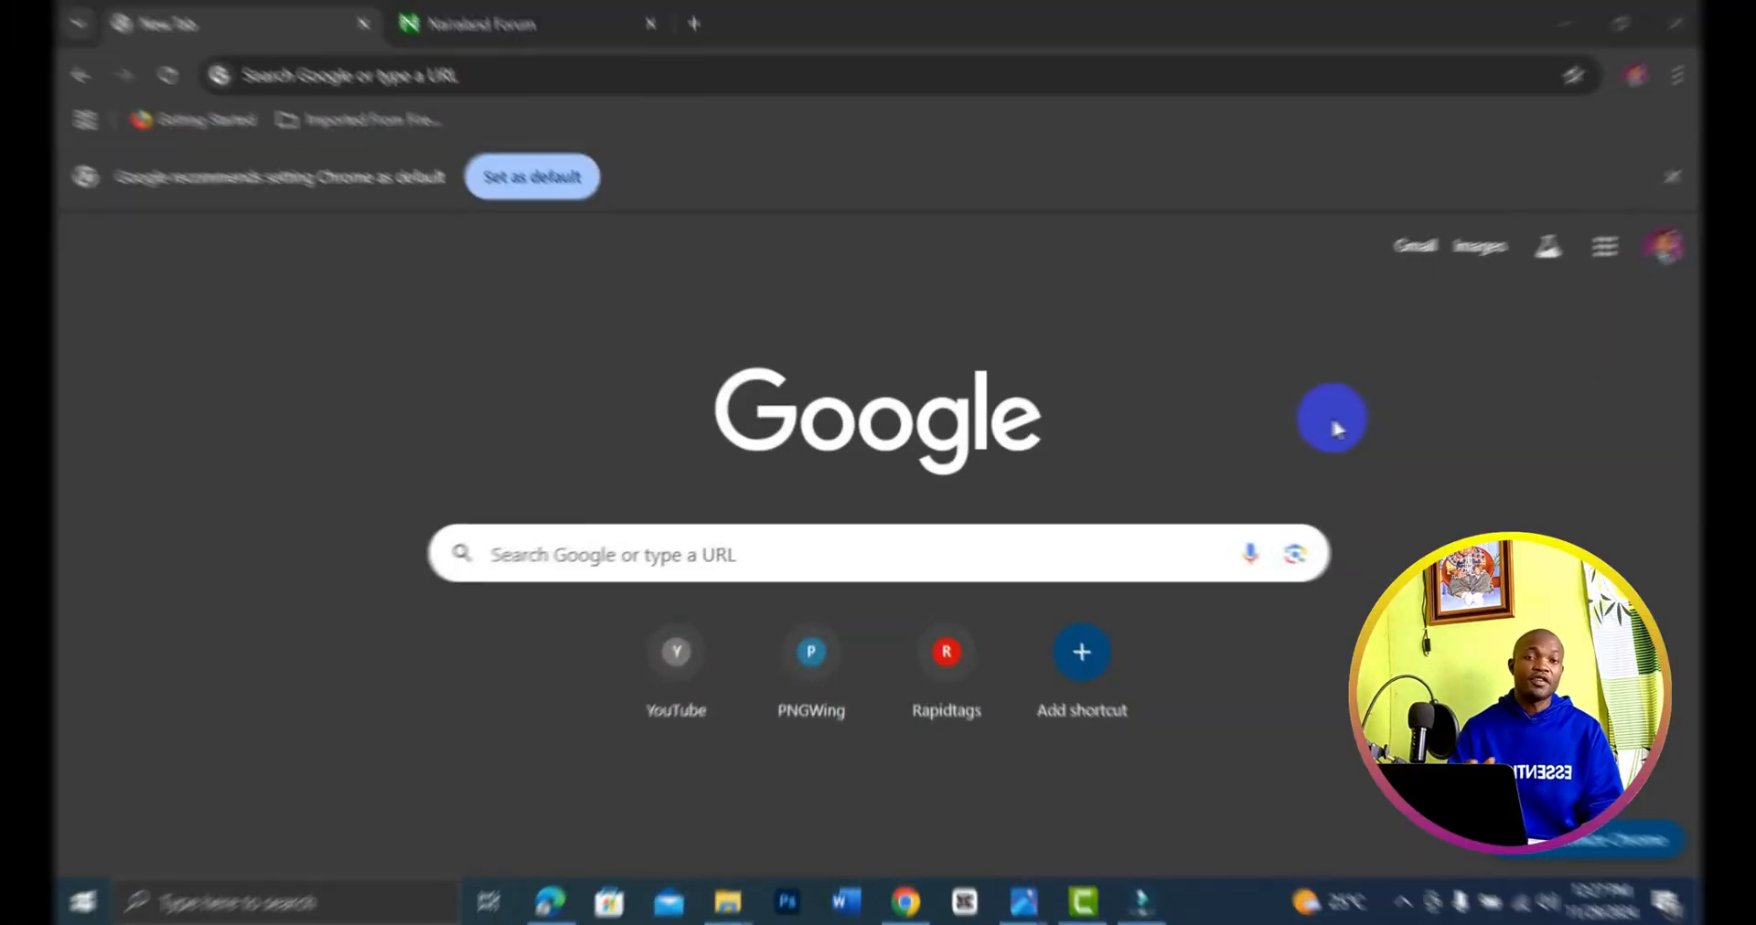
mouse_move(1186, 527)
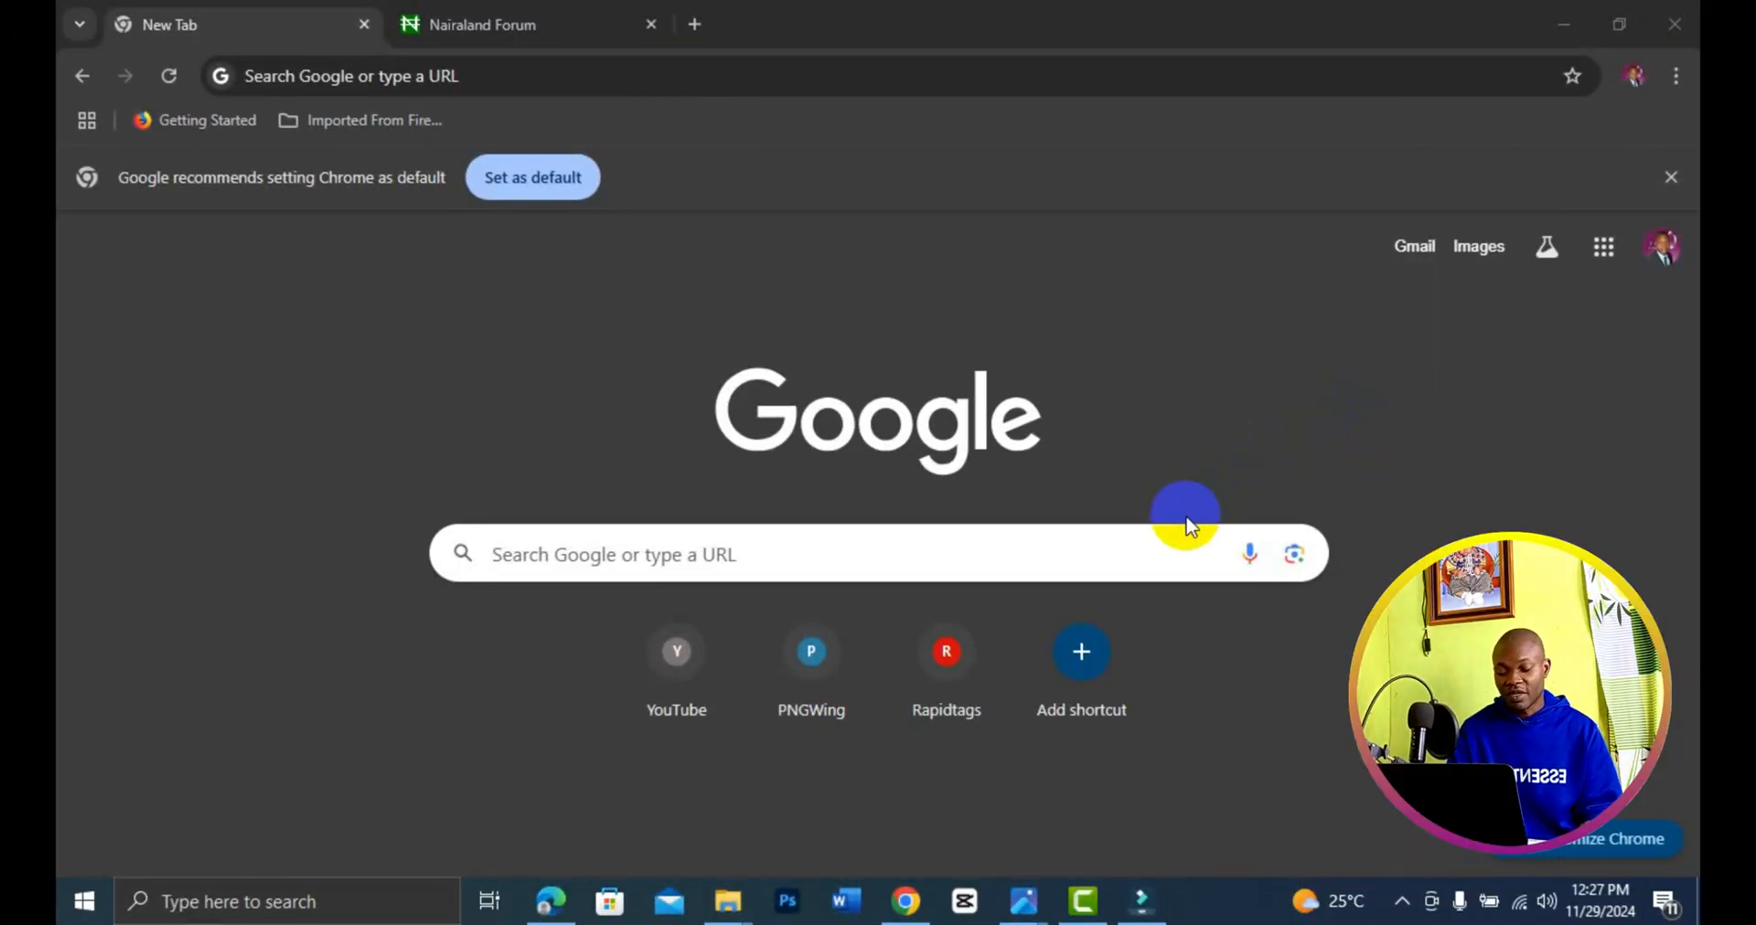
mouse_move(812, 600)
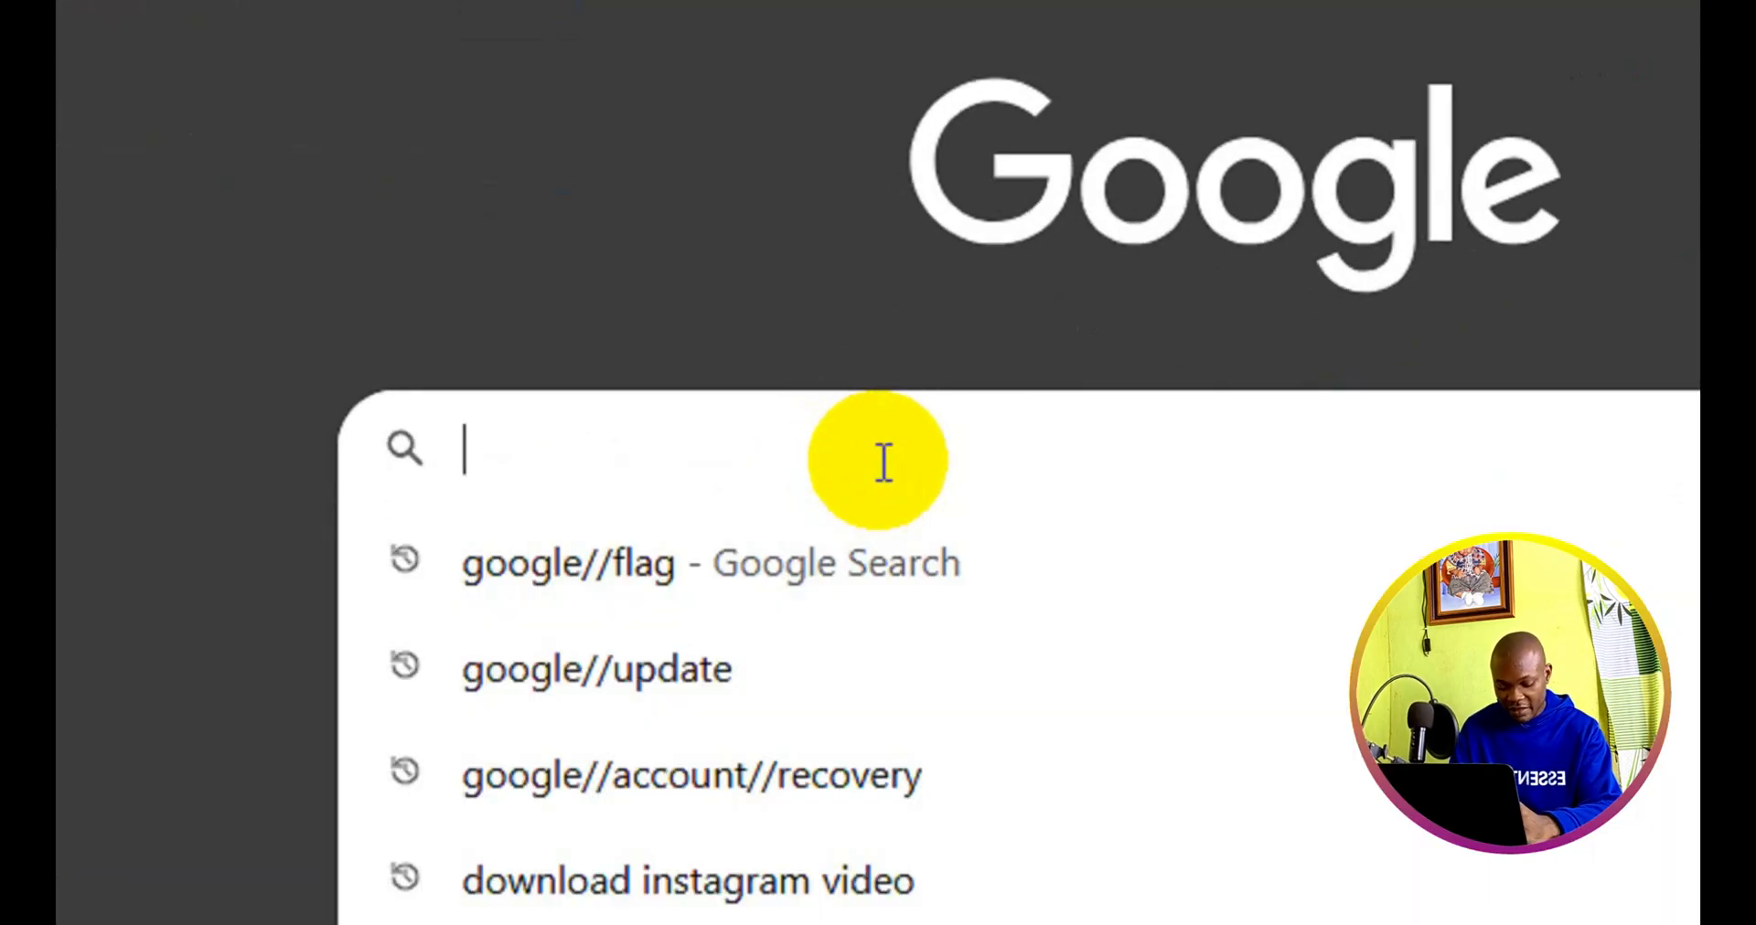
Search Google for 'my google activity' from the new tab page
type("my google activity")
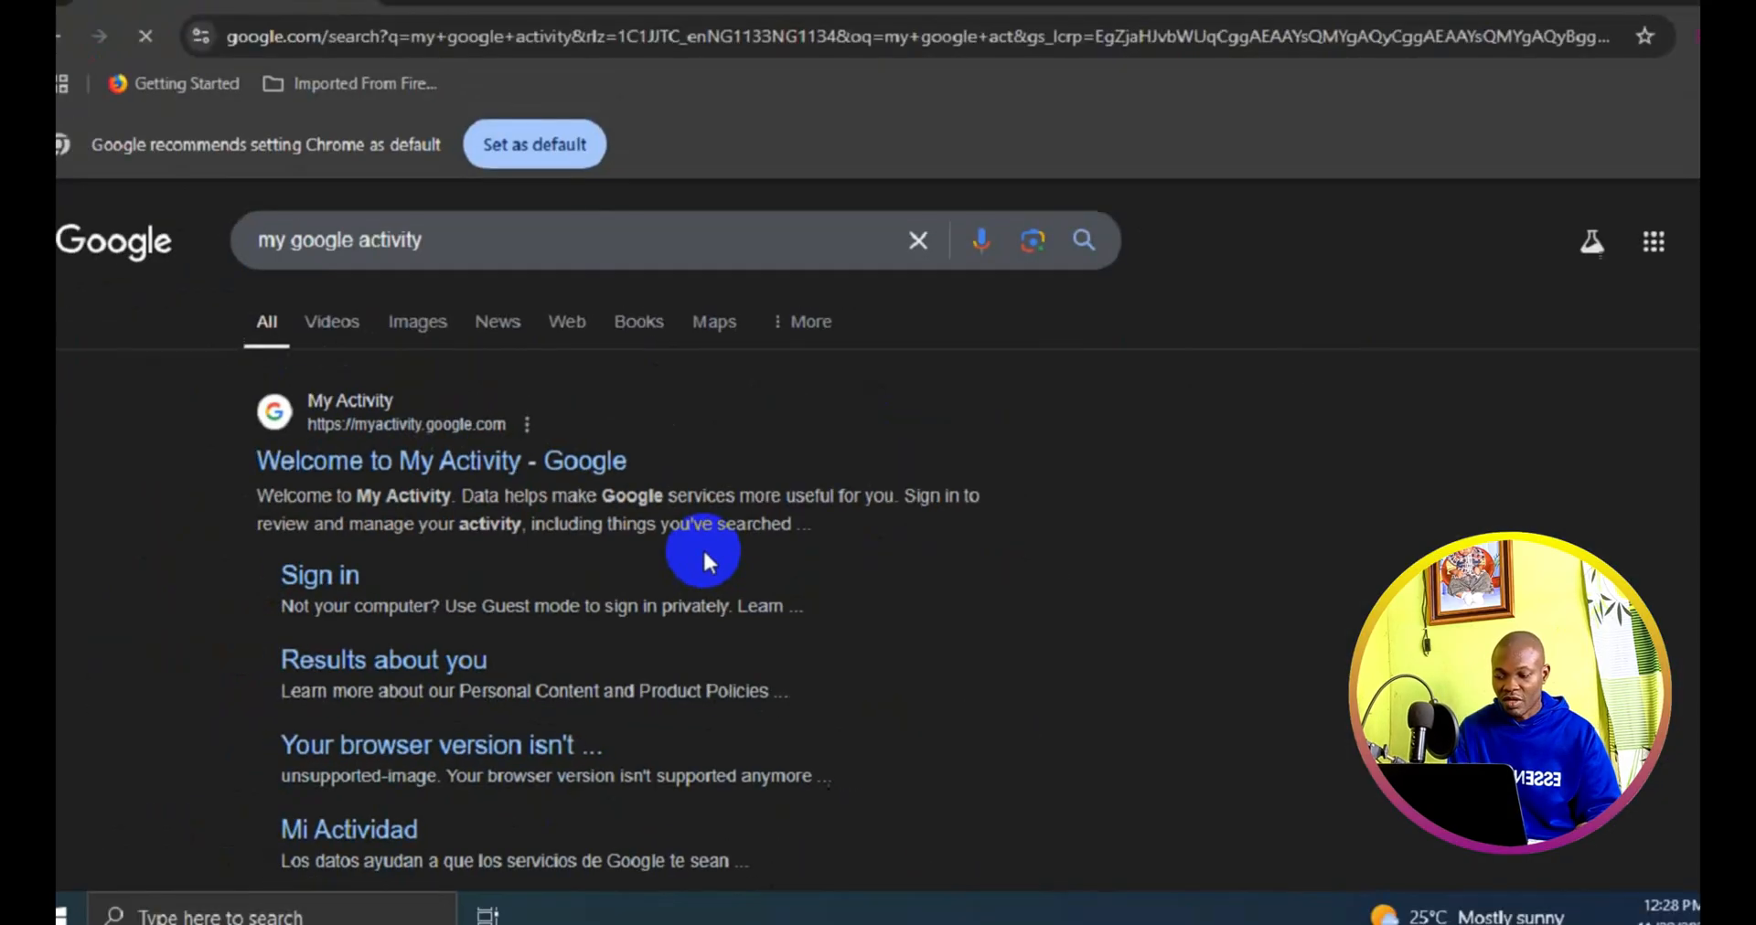
Go to the 'Welcome to My Activity - Google' result to load the My Activity page
scroll("down", 3)
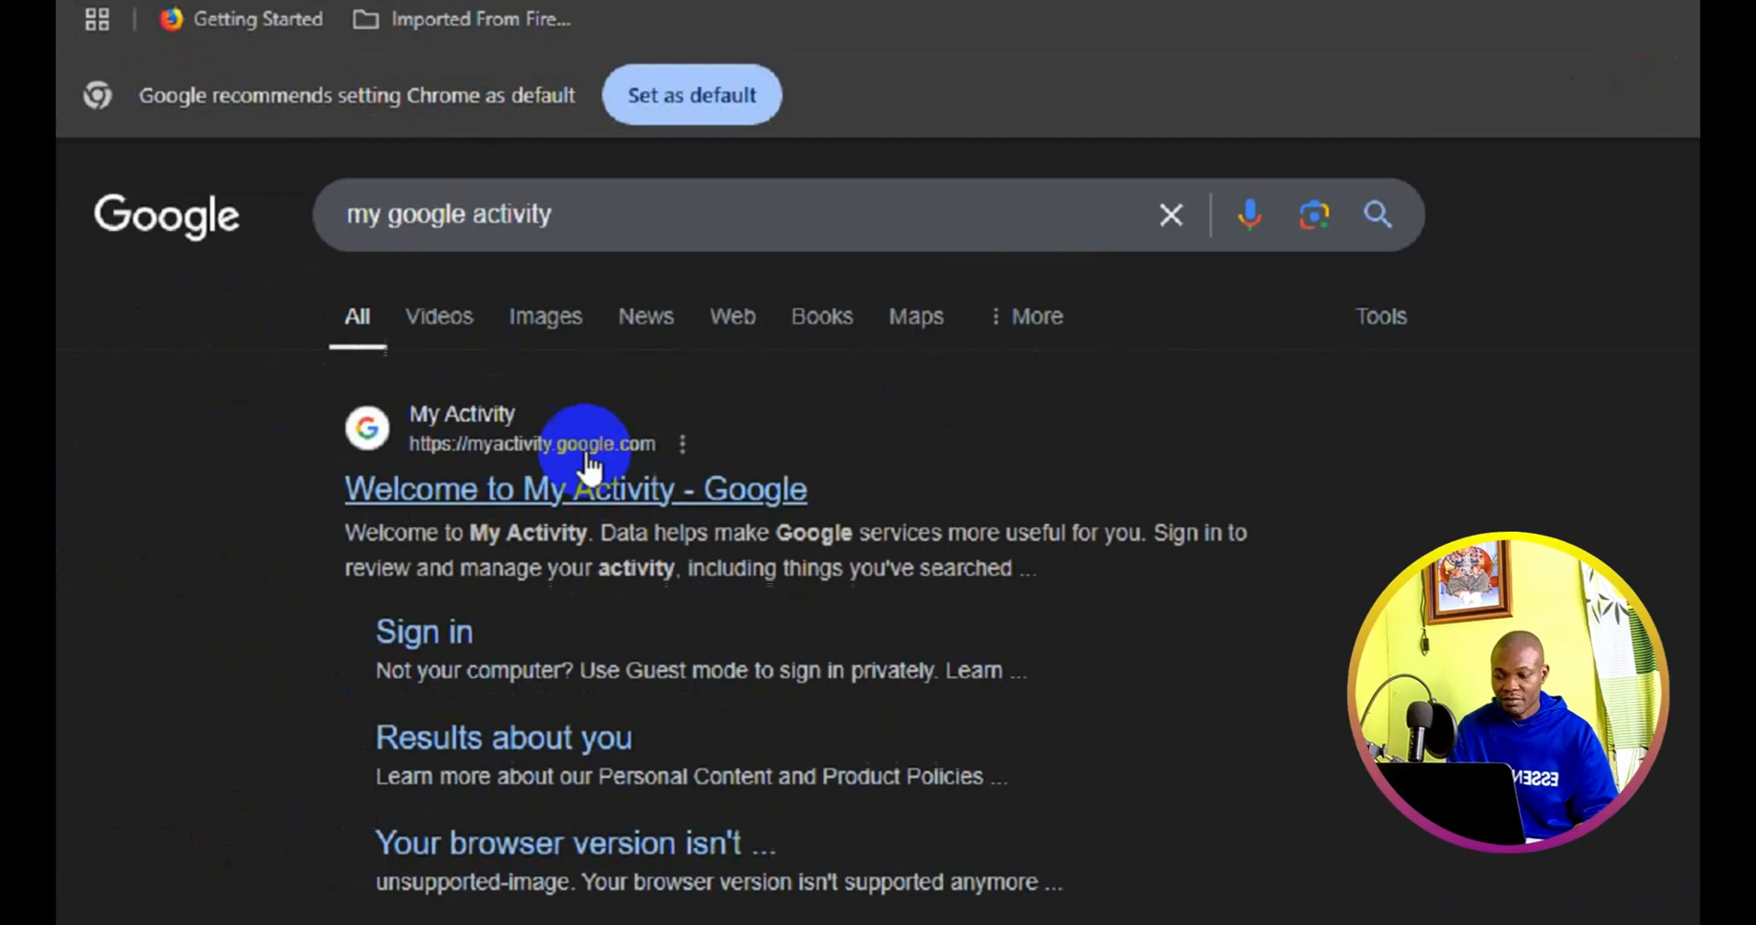
left_click(576, 488)
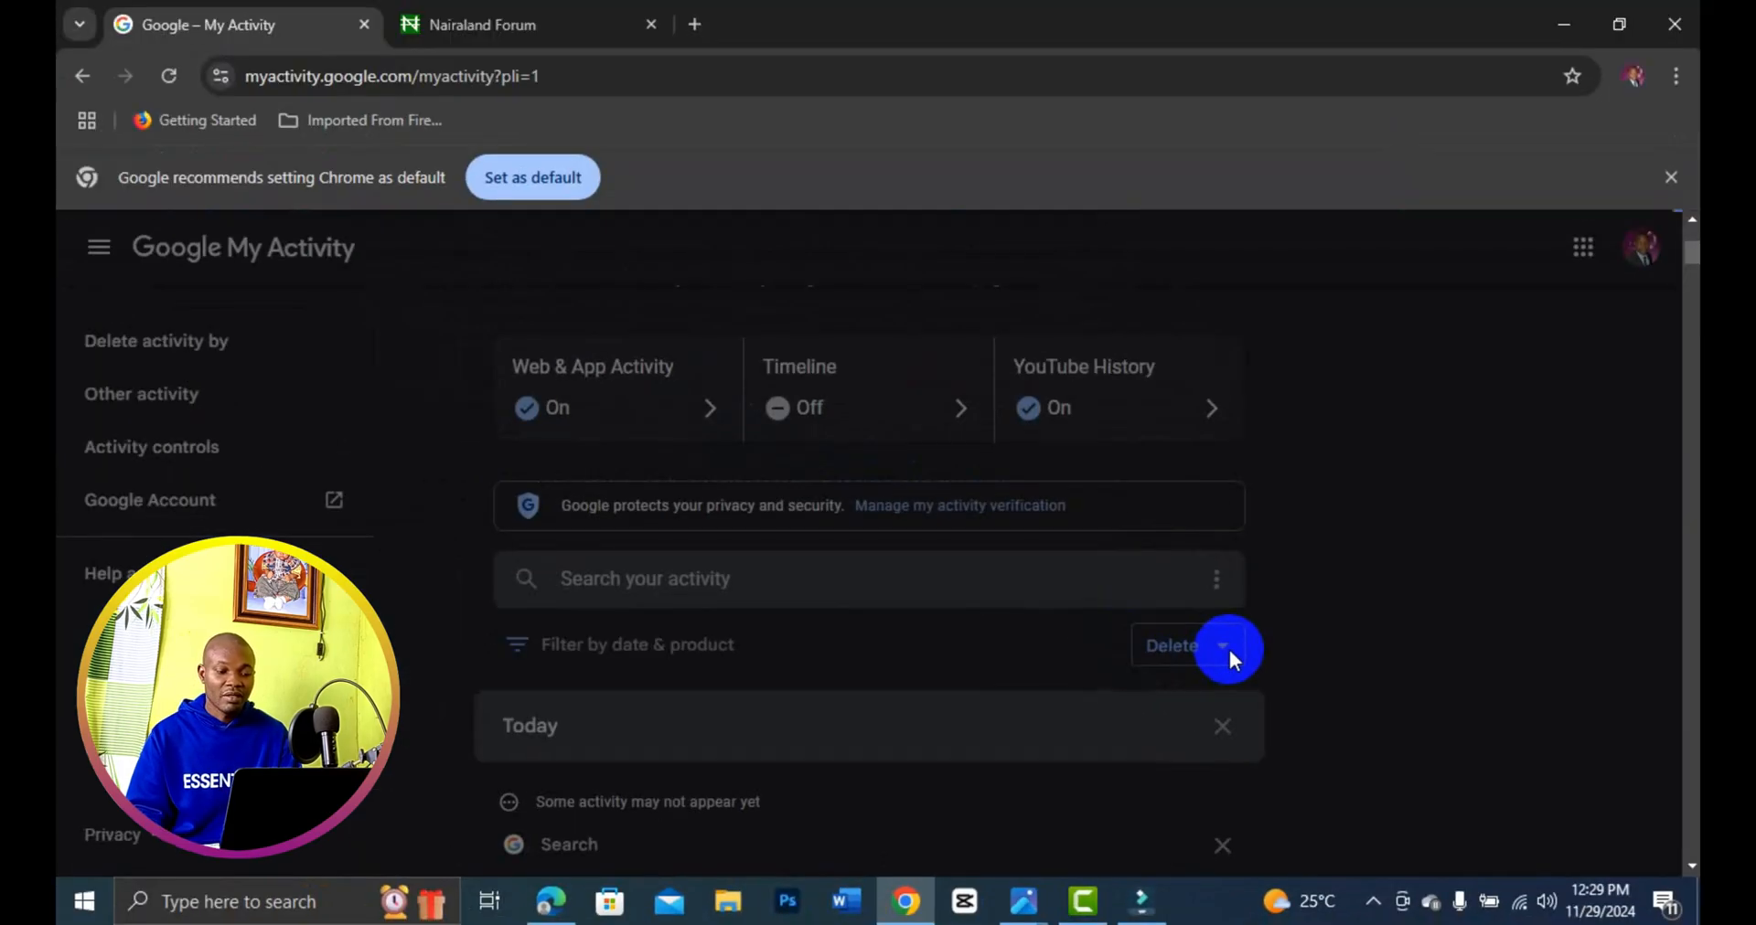
Begin a Delete Activity flow with the 'Always' (all-time) range, reaching the product list
left_click(1170, 645)
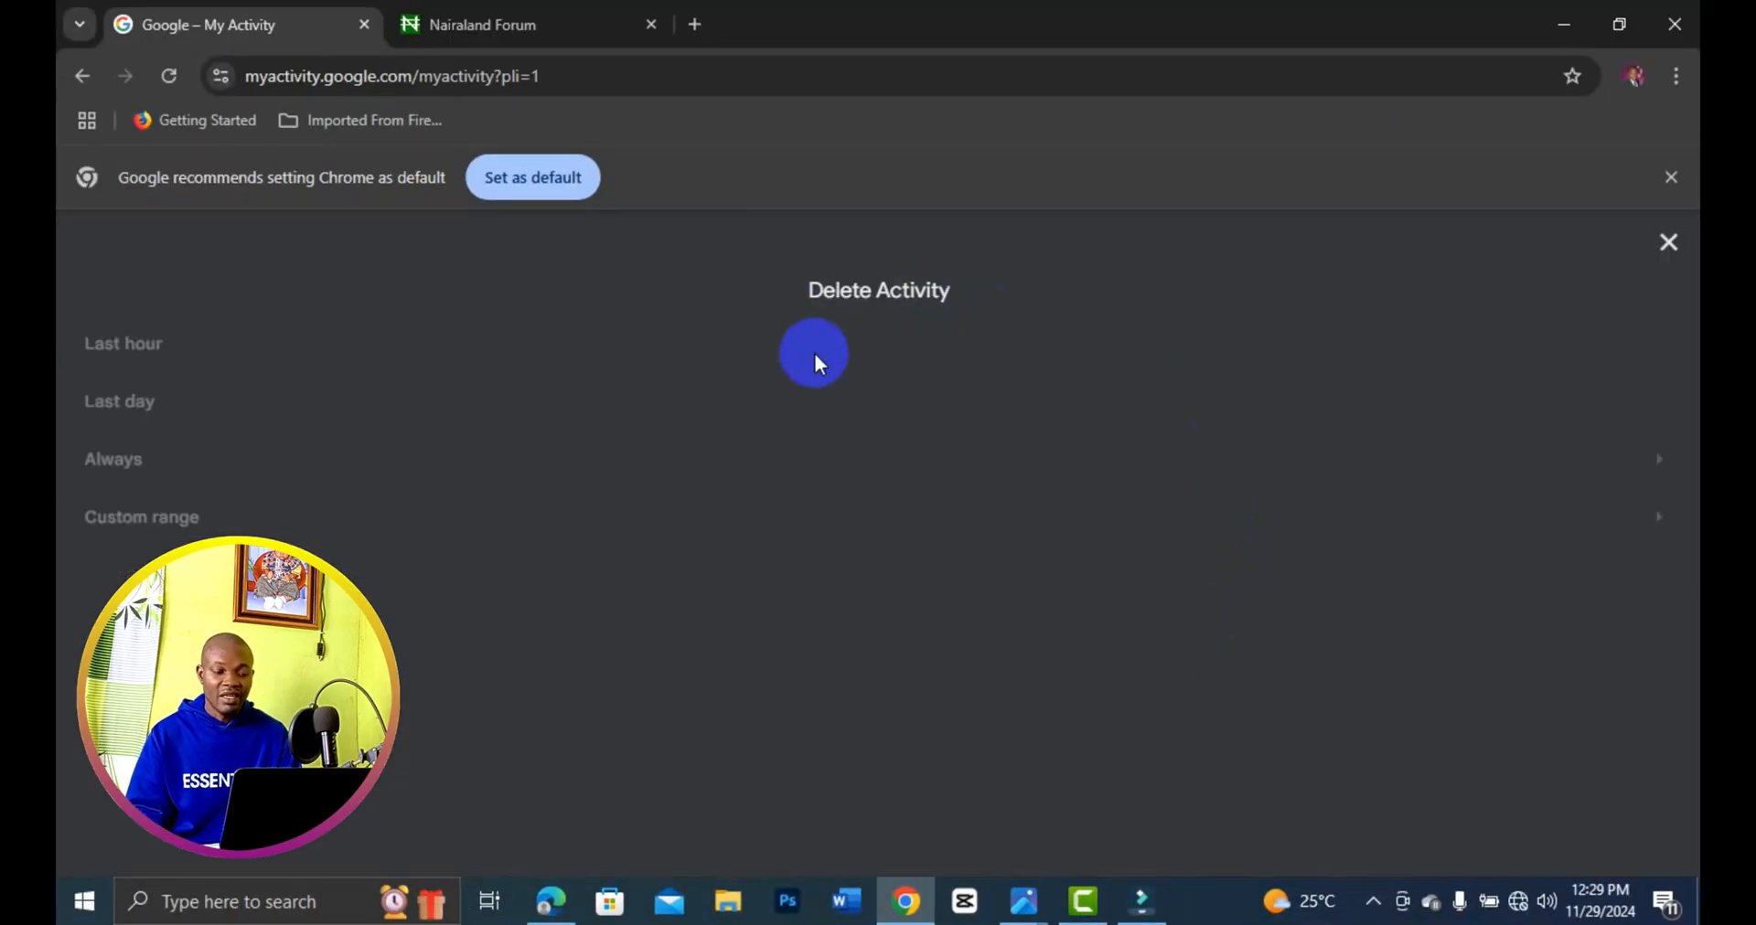
mouse_move(975, 305)
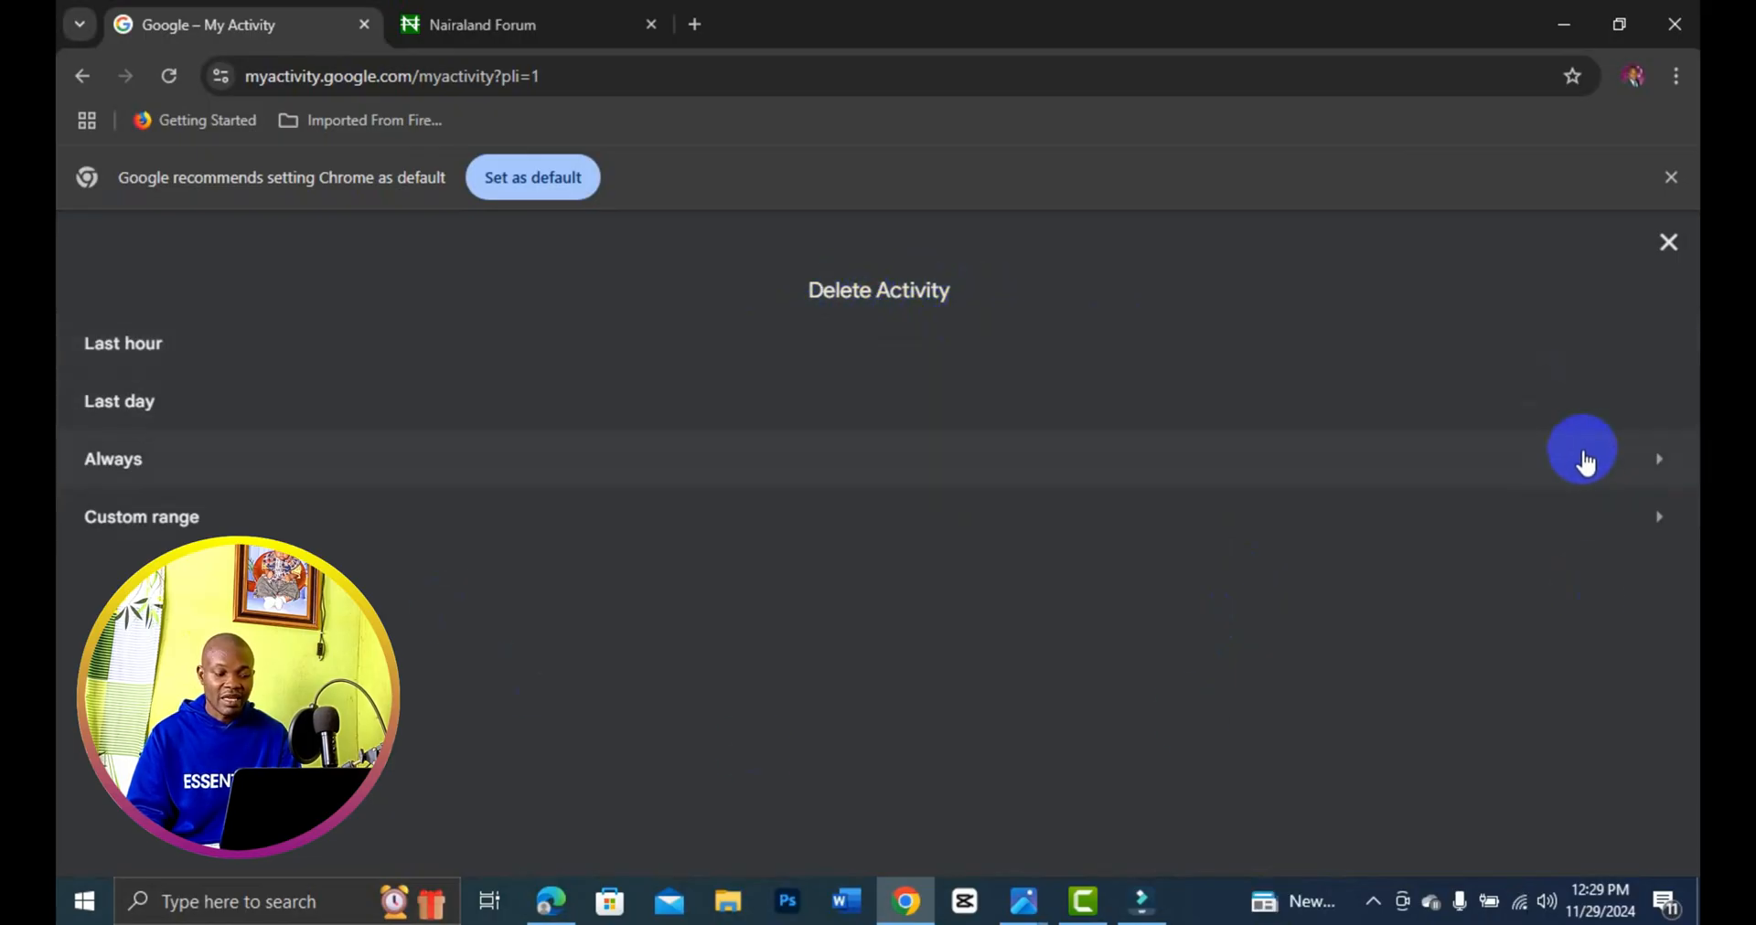
left_click(1660, 459)
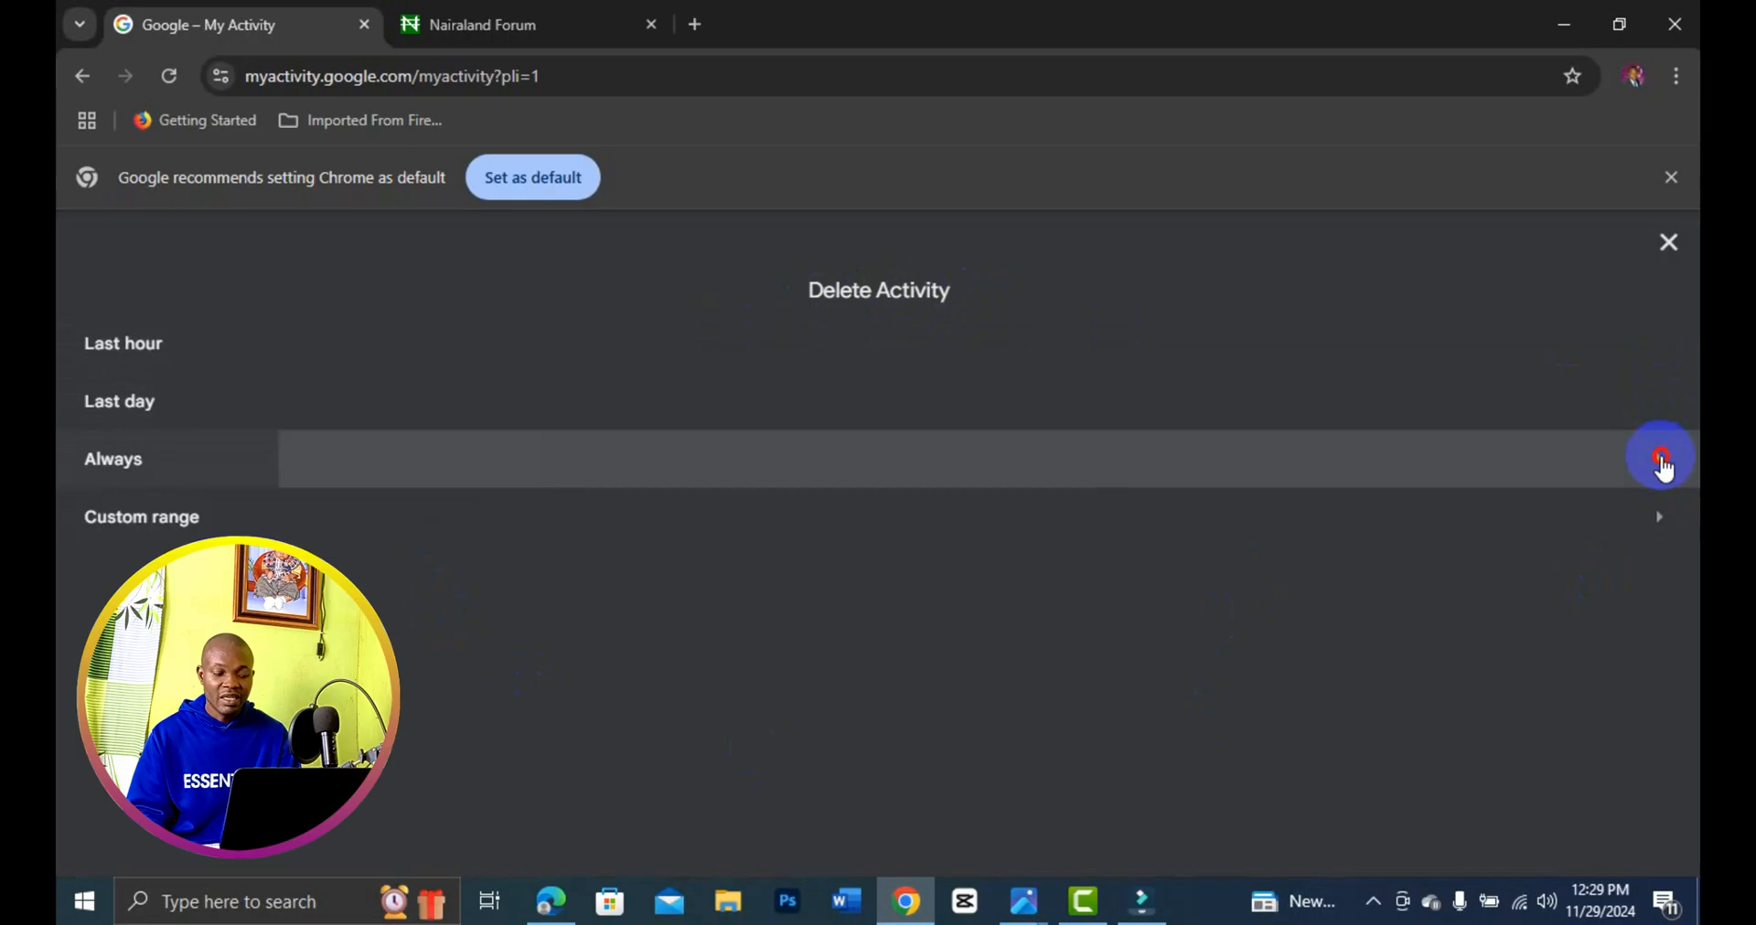
left_click(112, 459)
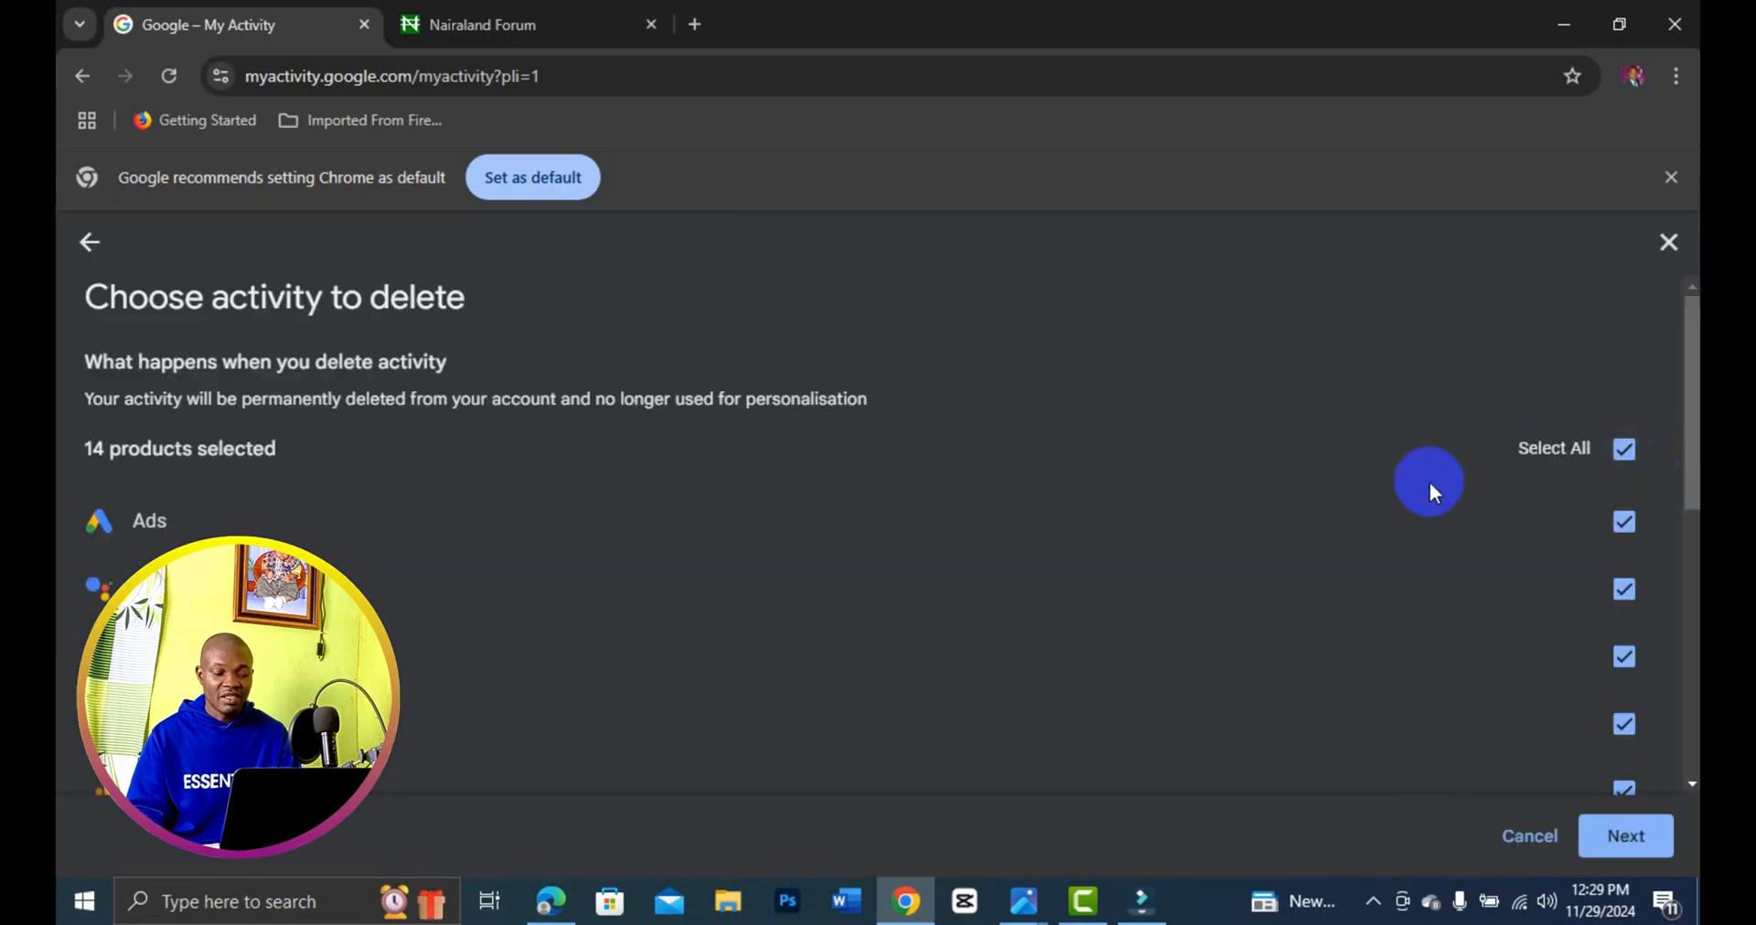
Untick Discover and the last product in the list, then proceed with Next to confirmation
scroll("down", 3)
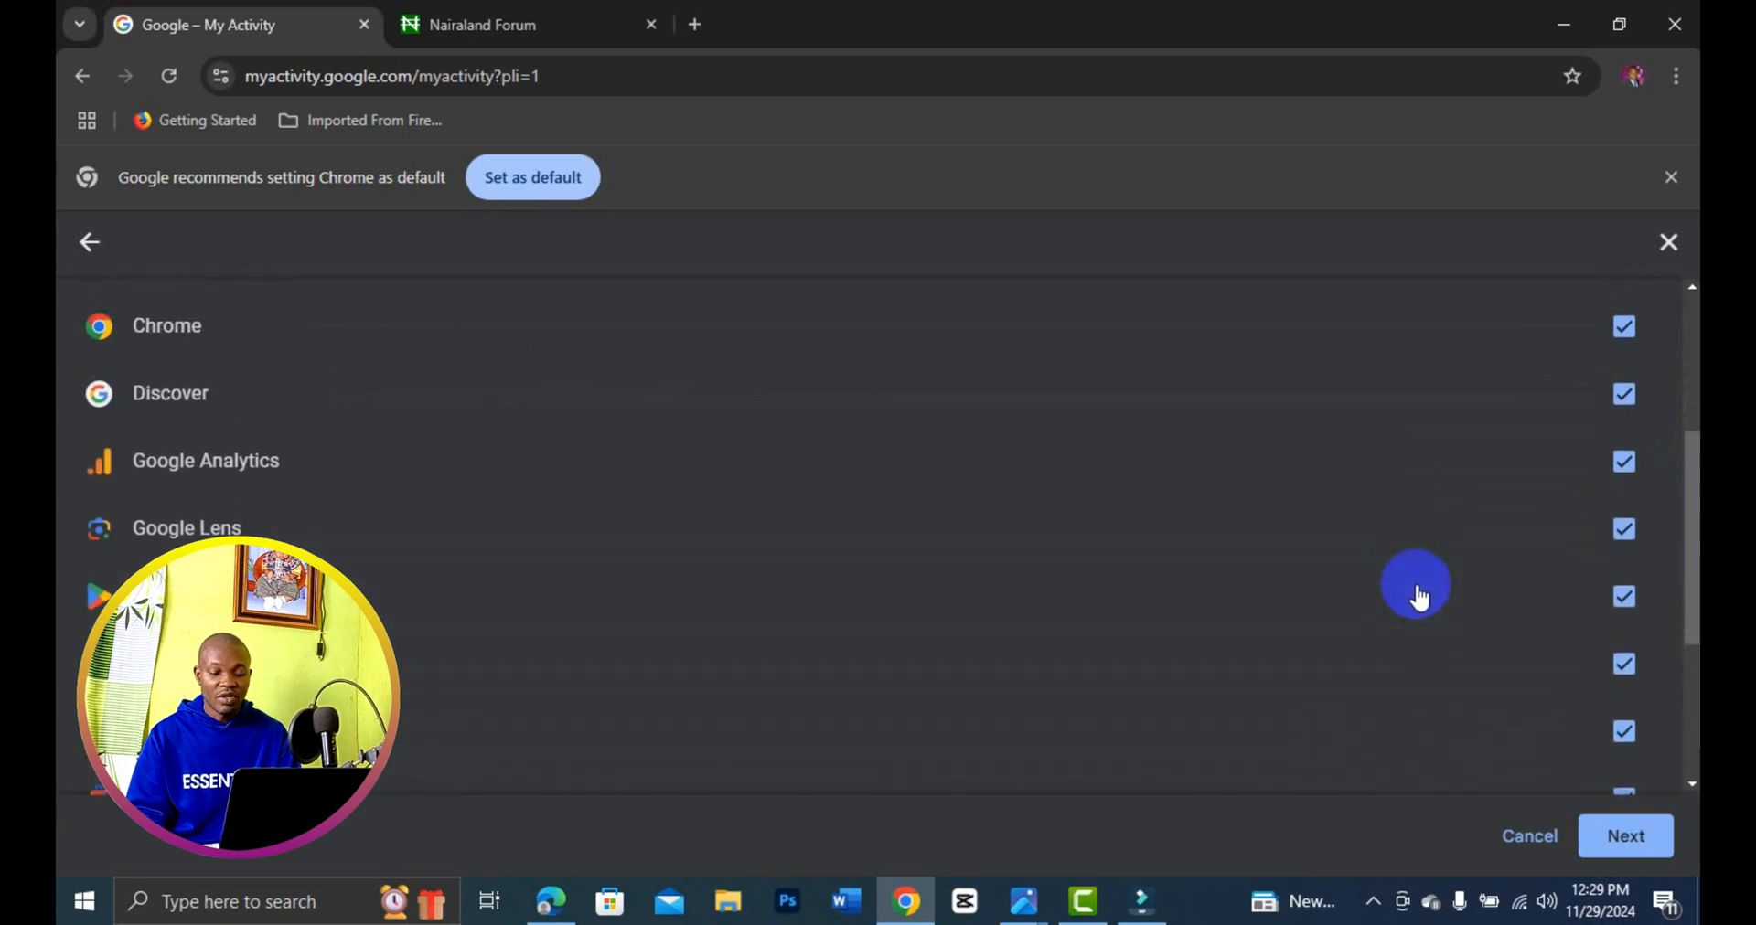
scroll("down", 3)
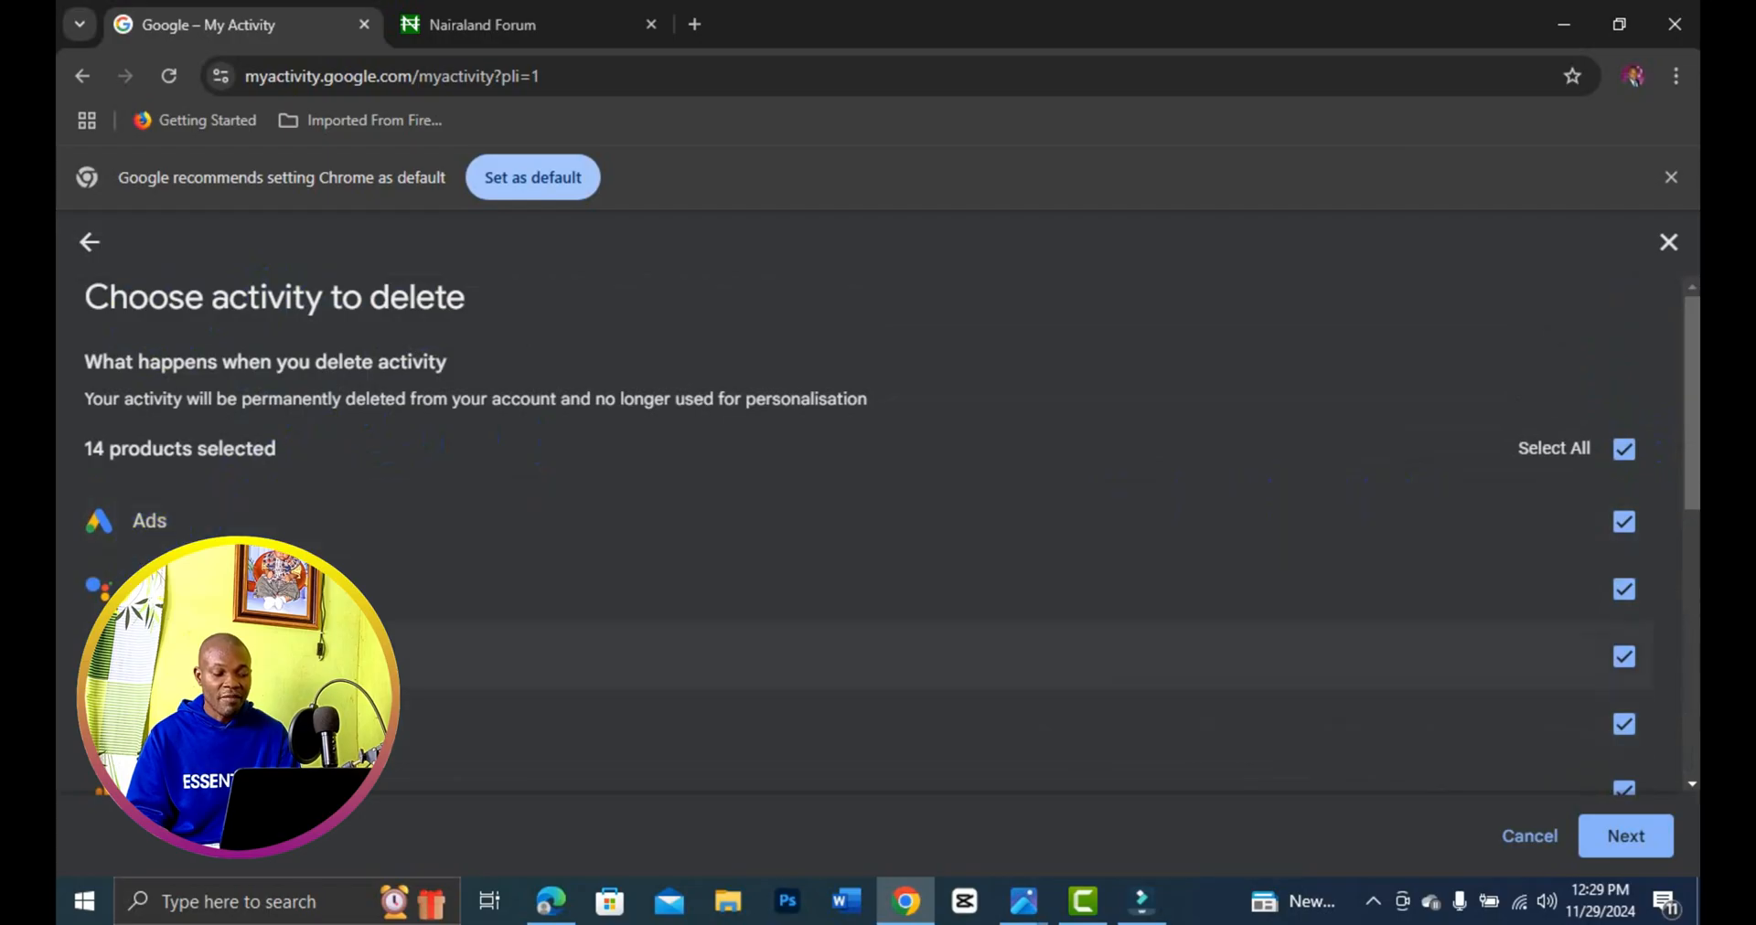
scroll("down", 3)
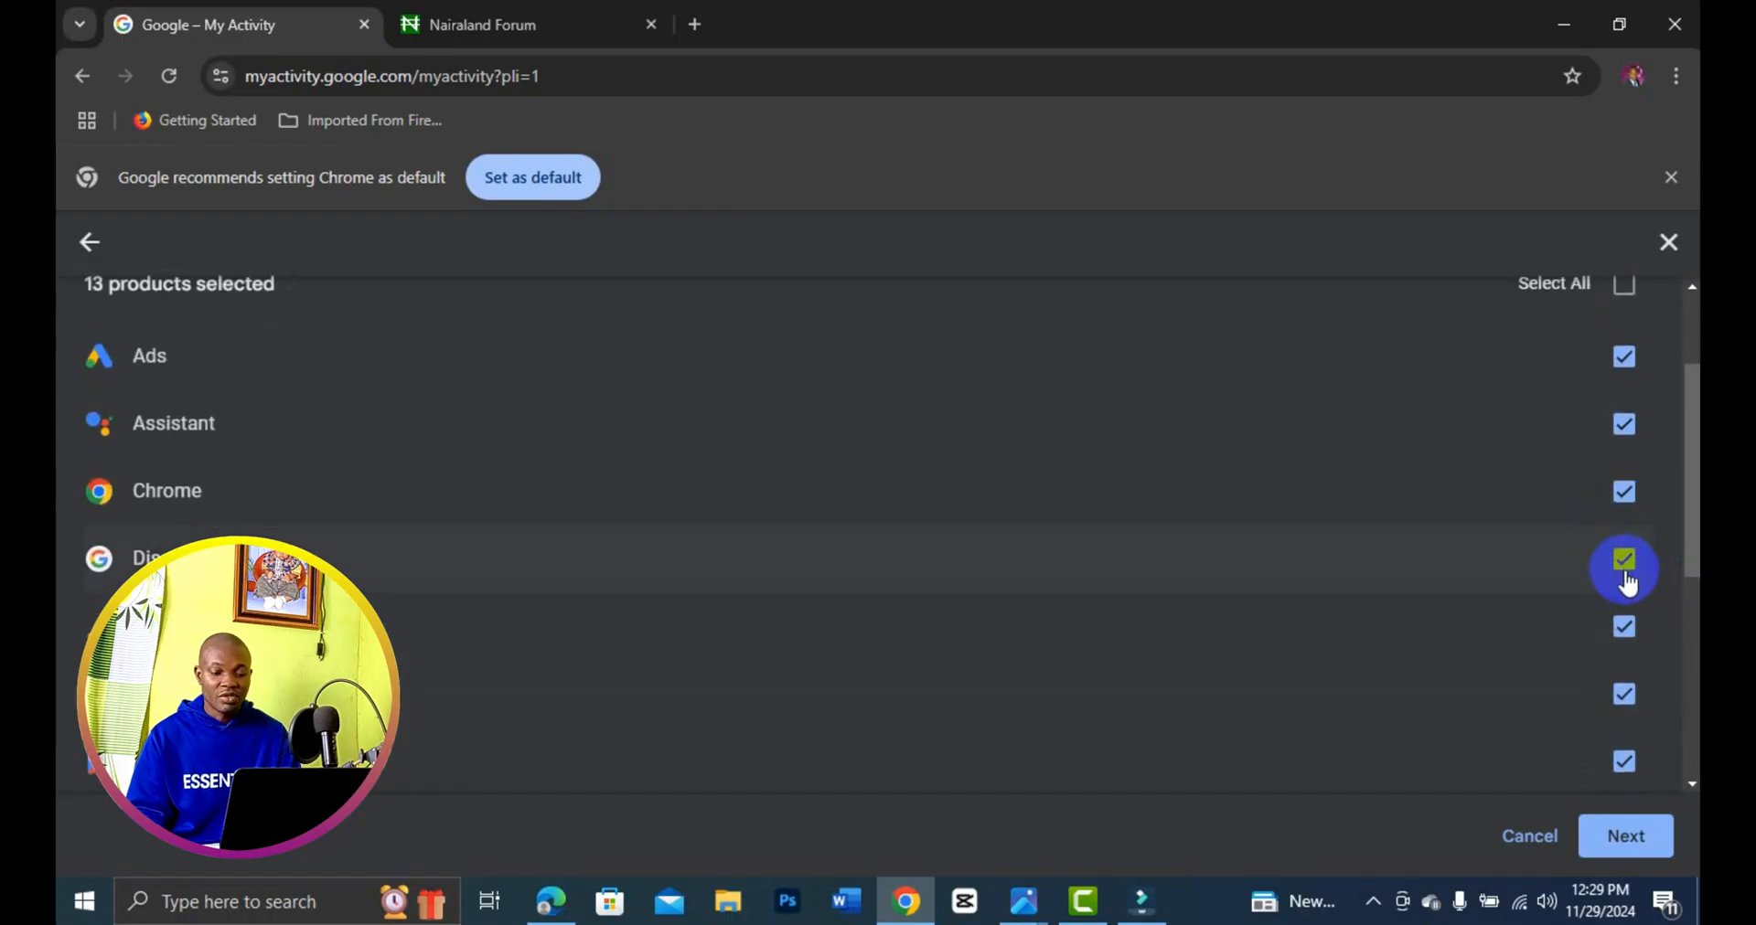
left_click(1624, 560)
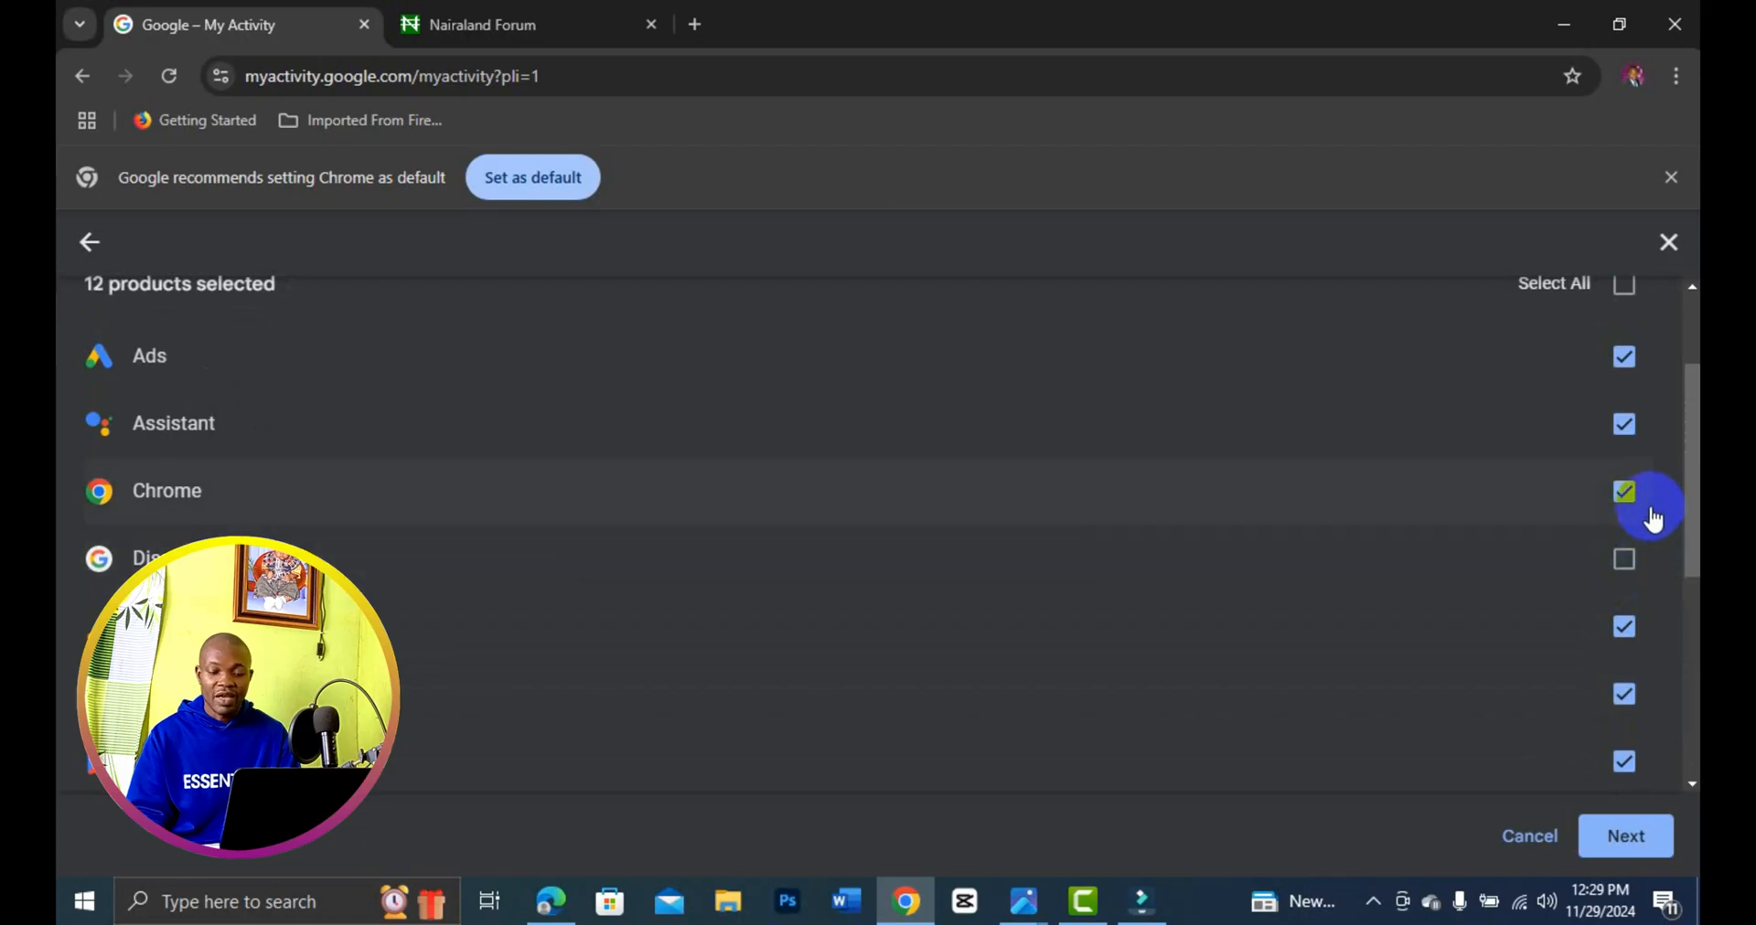
scroll("down", 3)
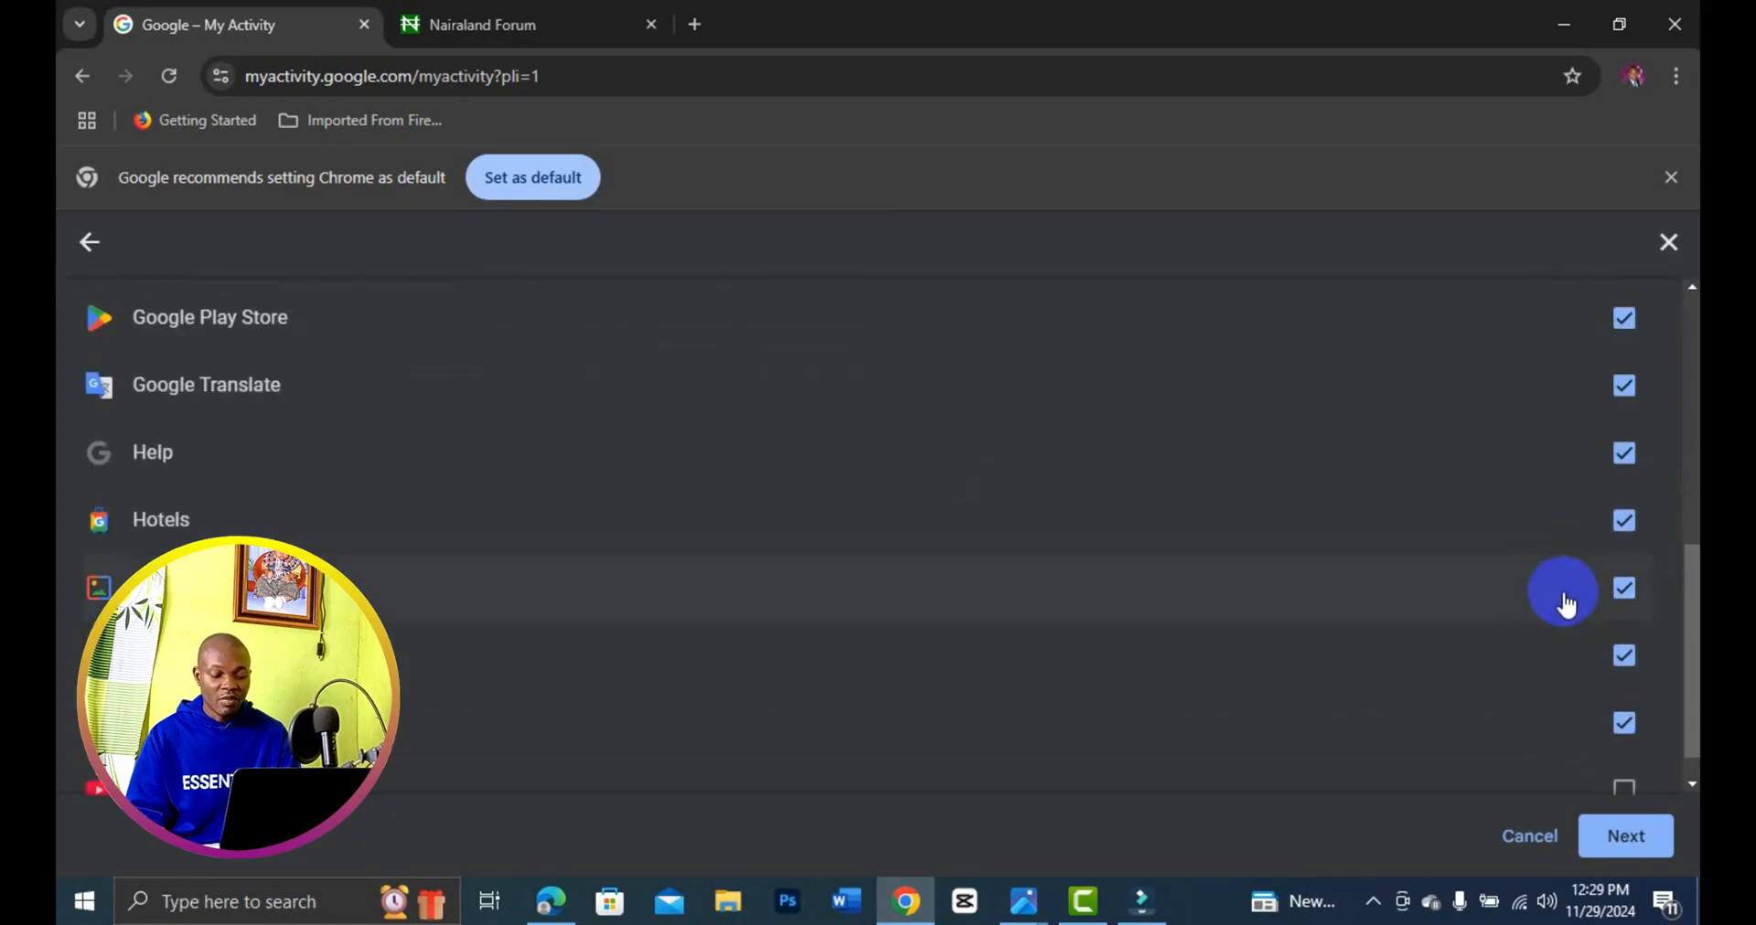
scroll("down", 3)
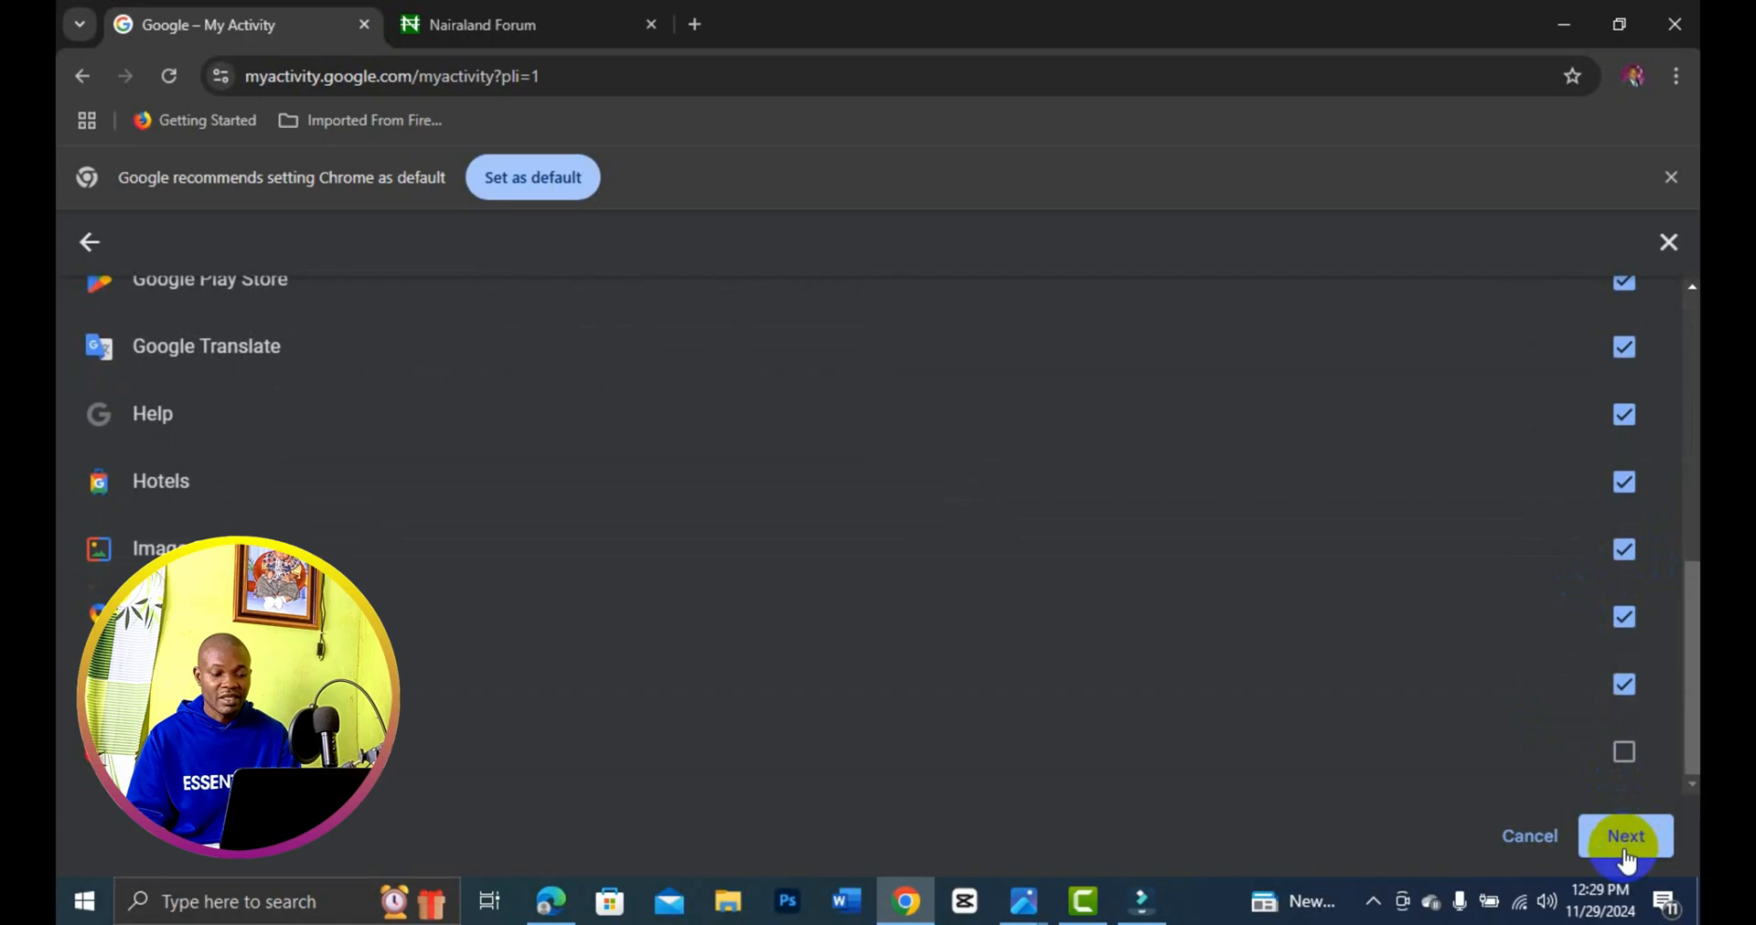
left_click(1624, 836)
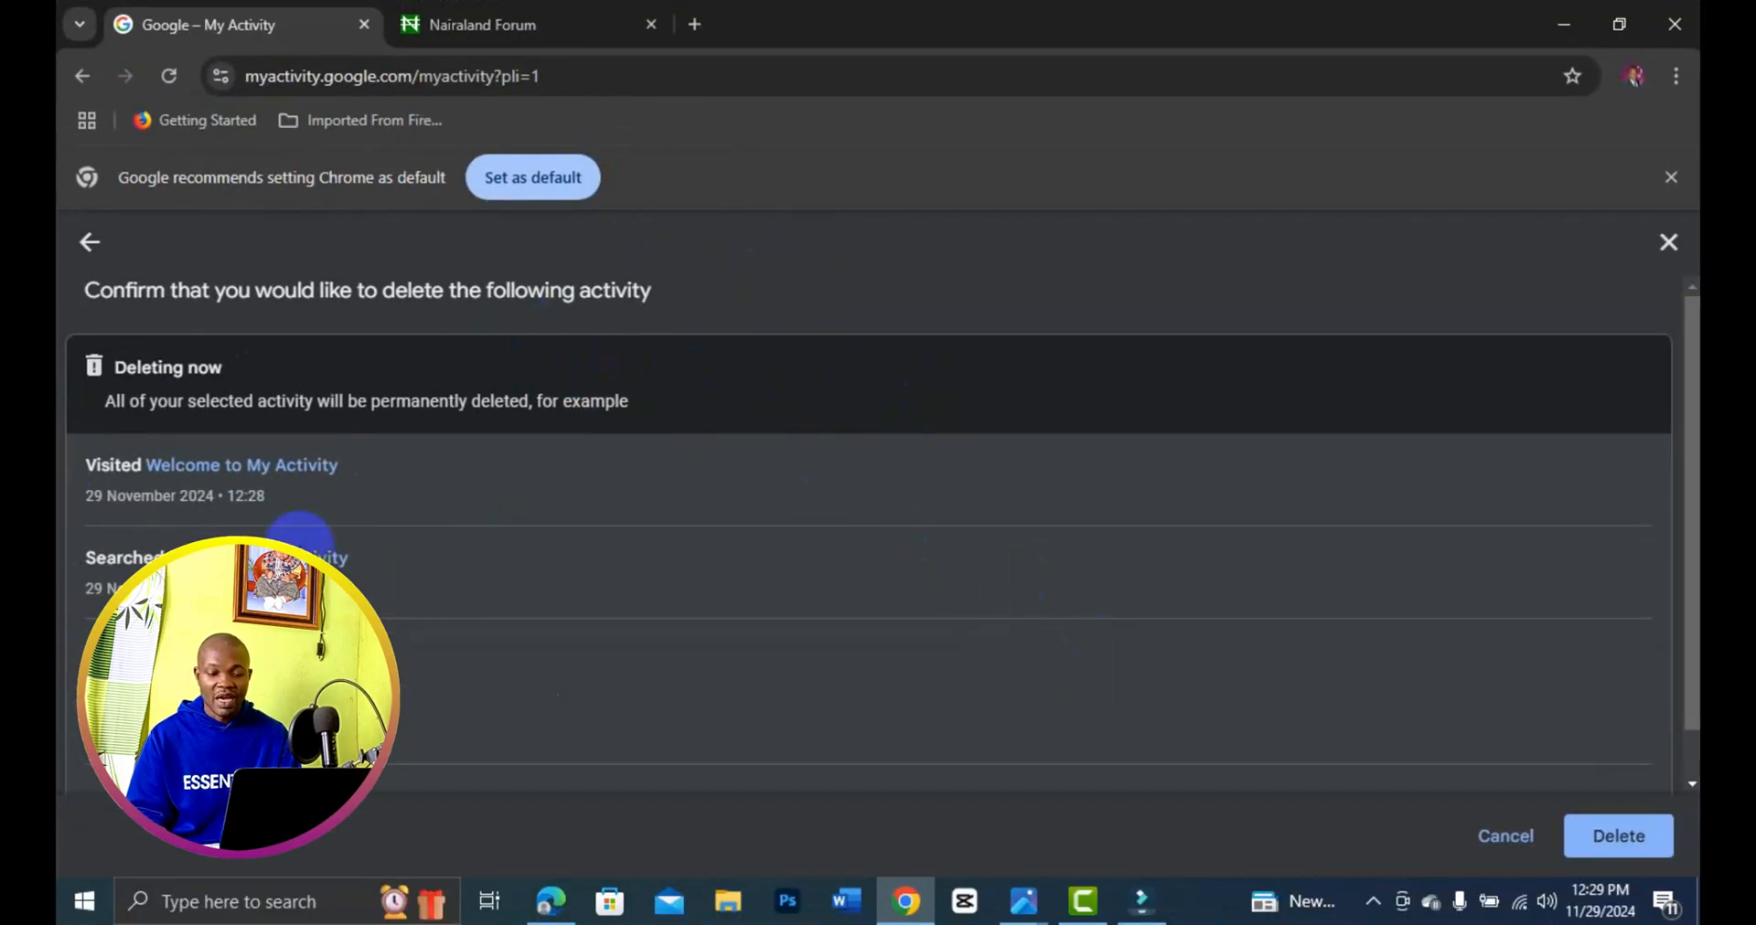
Confirm Delete so the selected all-time activity is removed and 'Deletion complete' appears
left_click(1617, 835)
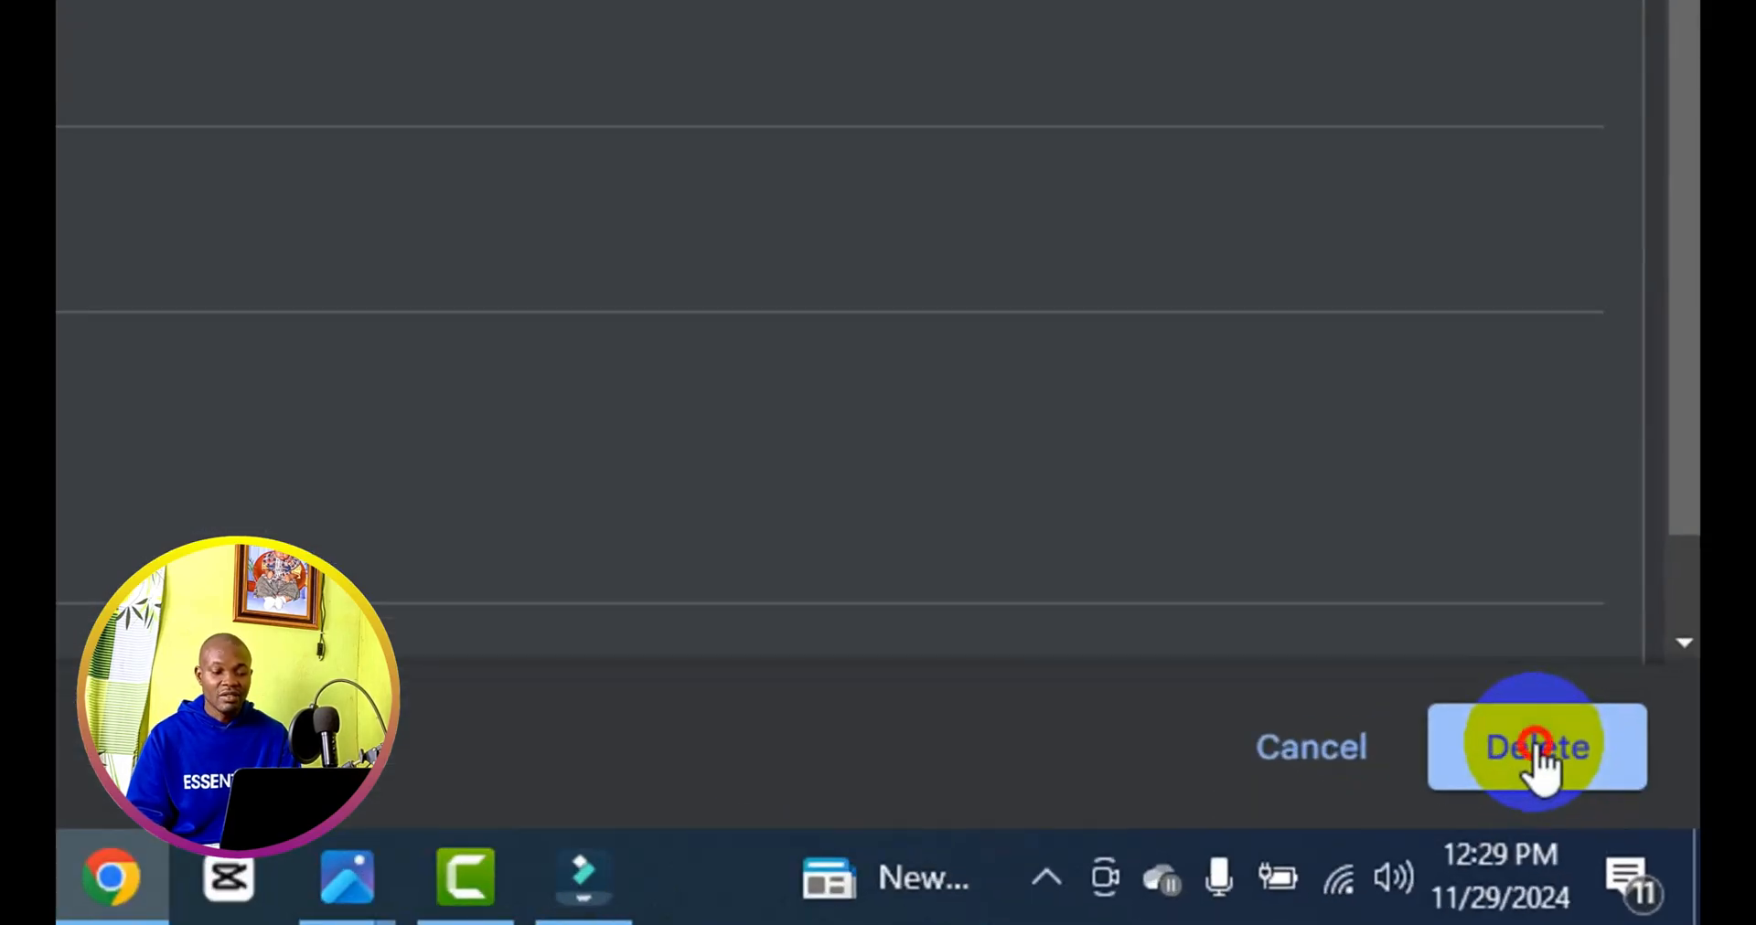
left_click(1534, 748)
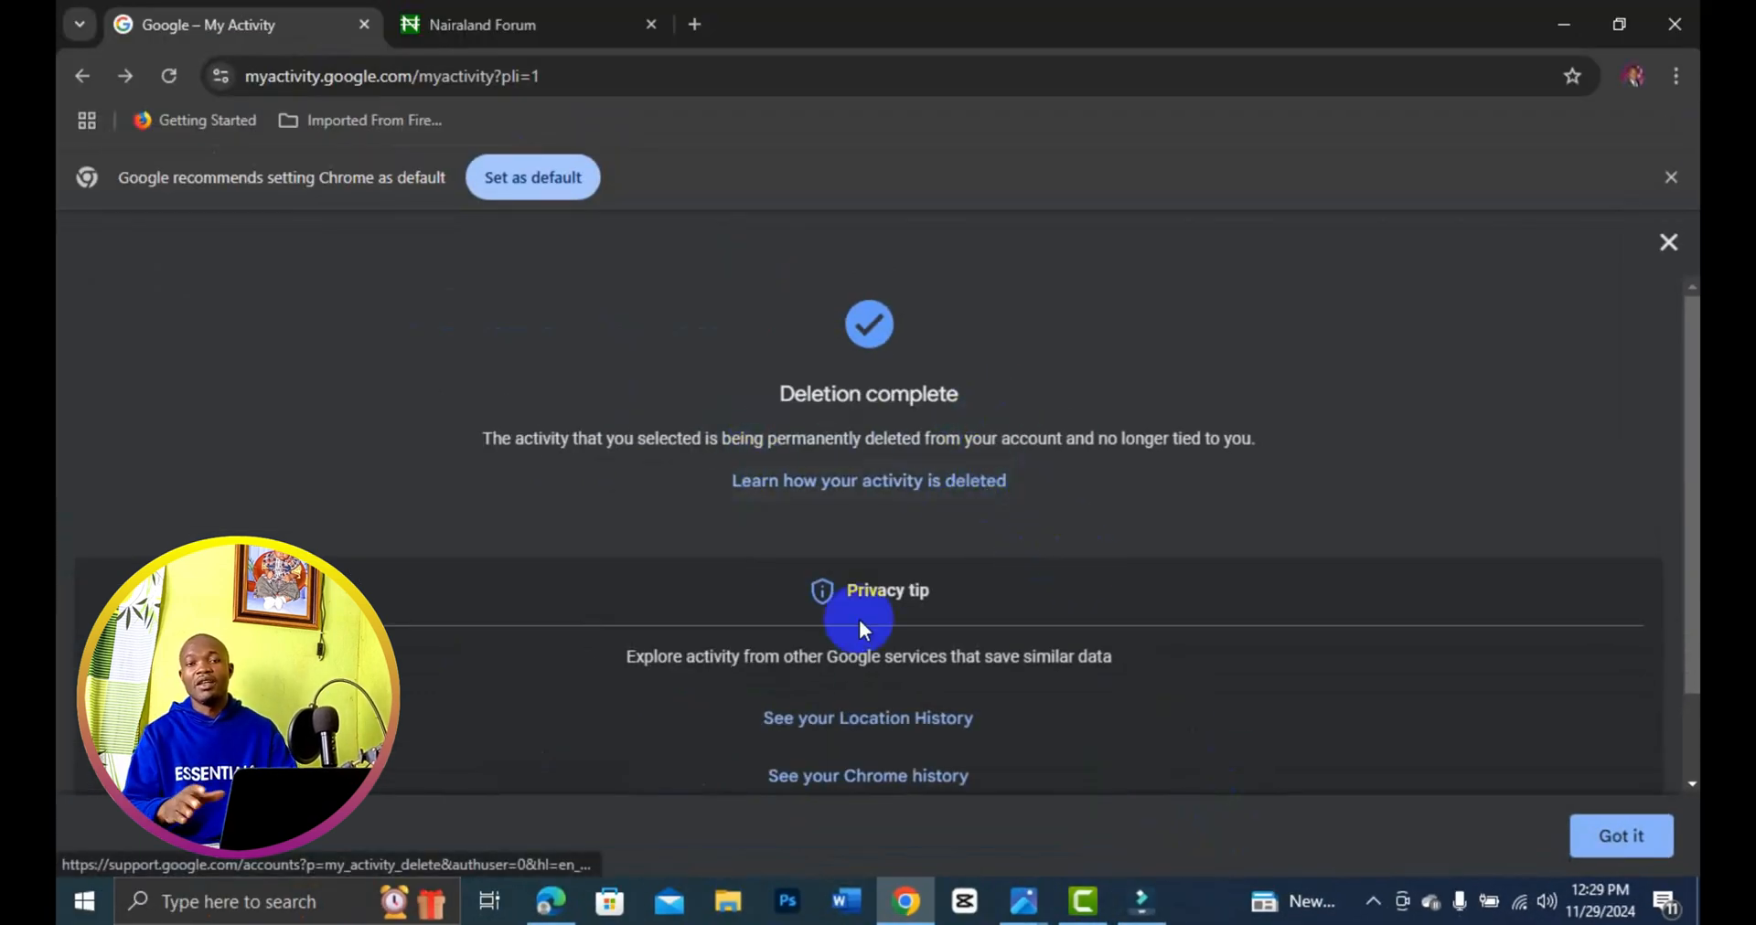